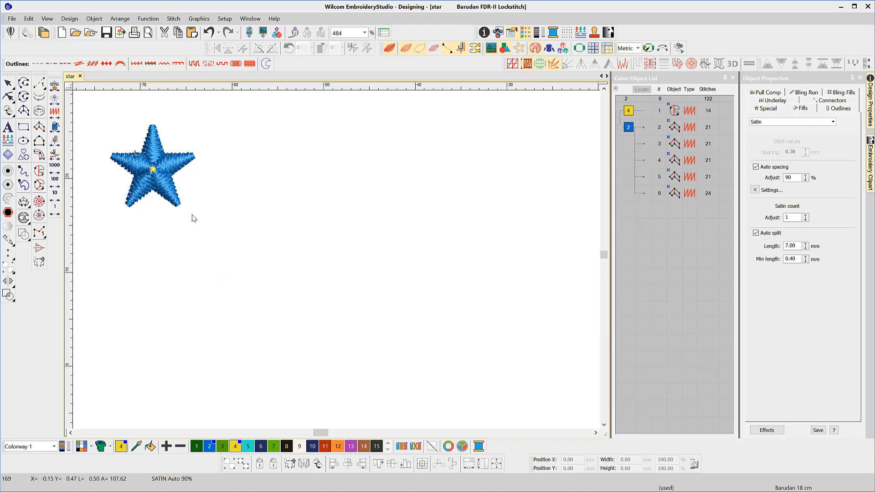
- Right-drag the star to drop a copy slightly lower and to its right
right_click(153, 168)
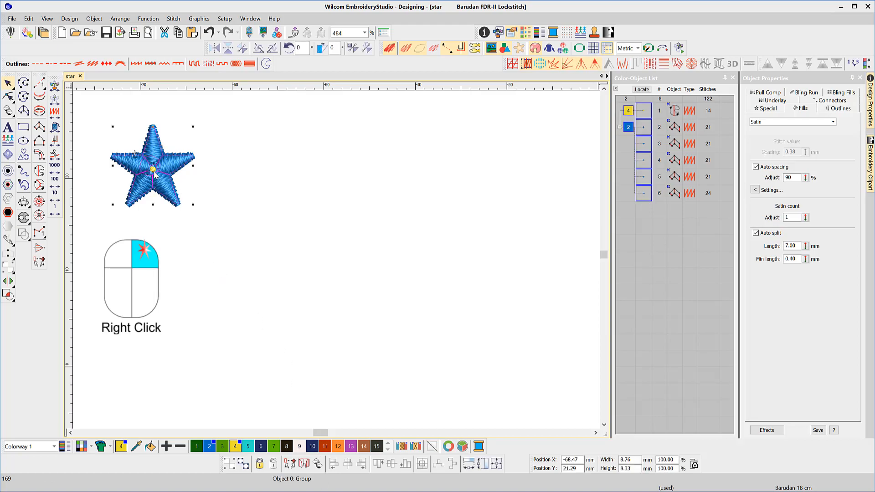
drag(152, 168, 248, 170)
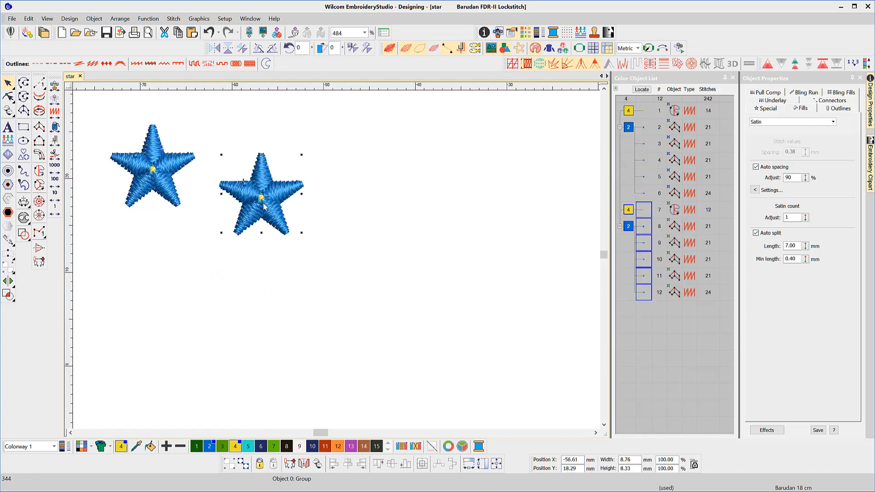
- Repeat the duplicate three times with Ctrl+D, stepping stars into an even row
key(ctrl+d)
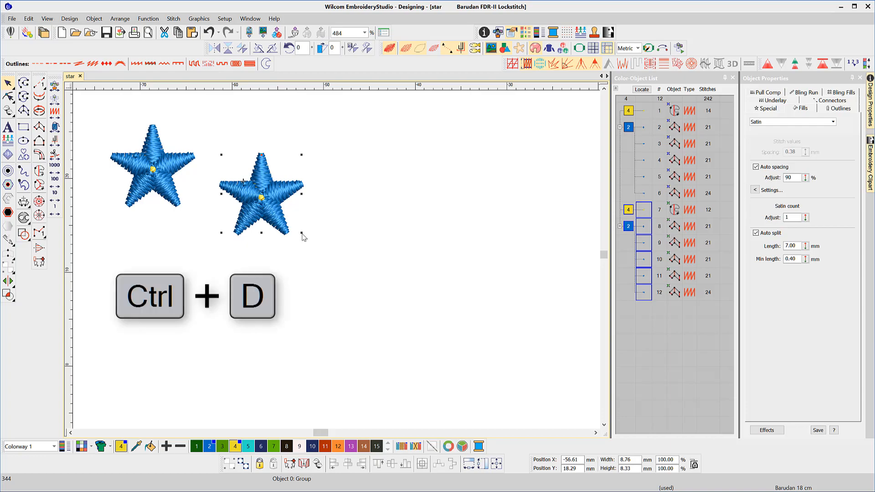
key(ctrl+d)
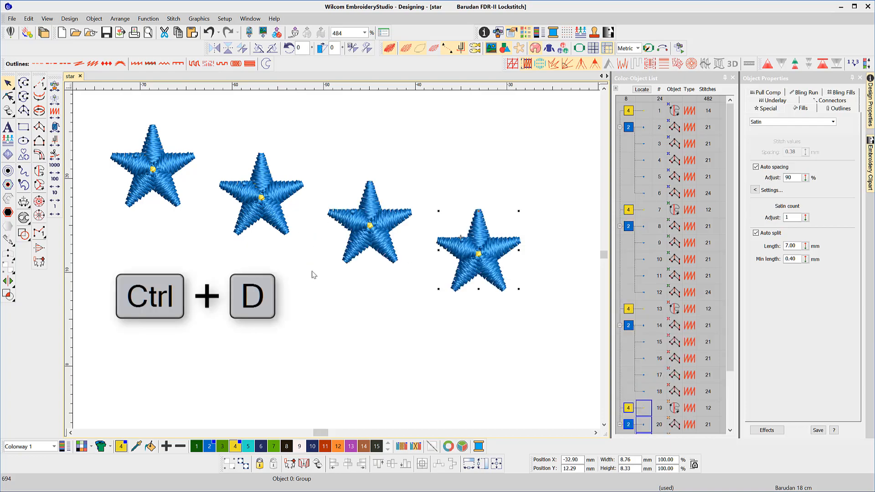
key(ctrl+d)
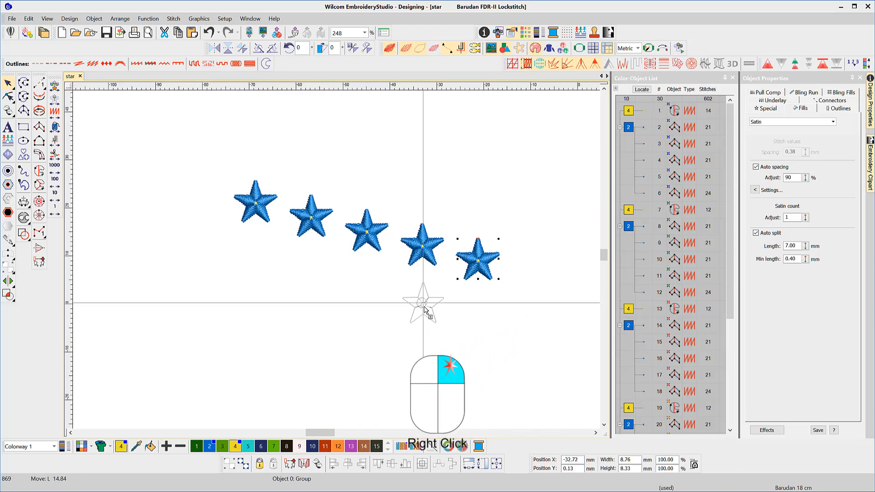
- Repeat the downward copy twice more with Ctrl+D, adding stars toward the lower left
key(ctrl+d)
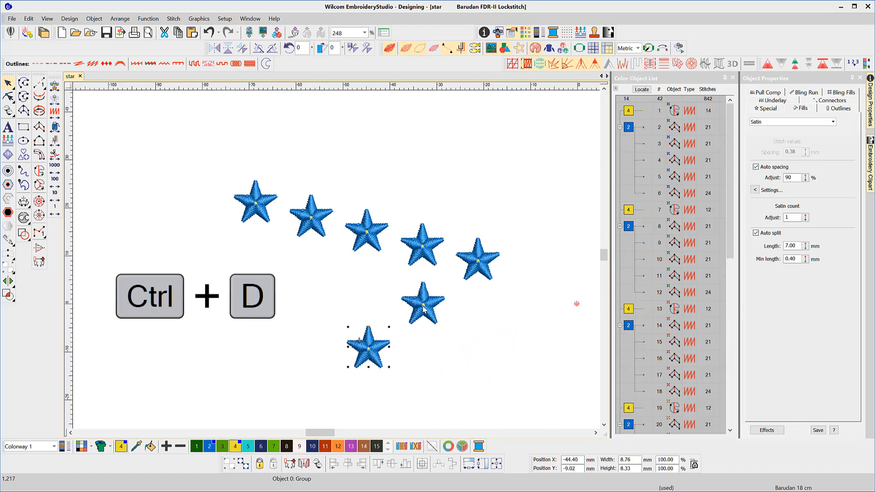
key(ctrl+d)
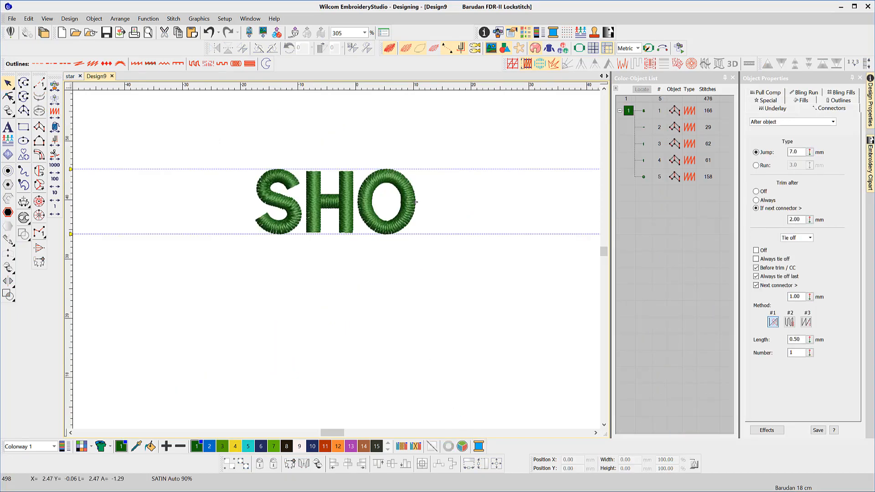
- Start bringing a single star into the new Design10 via right-drag copy
right_click(382, 234)
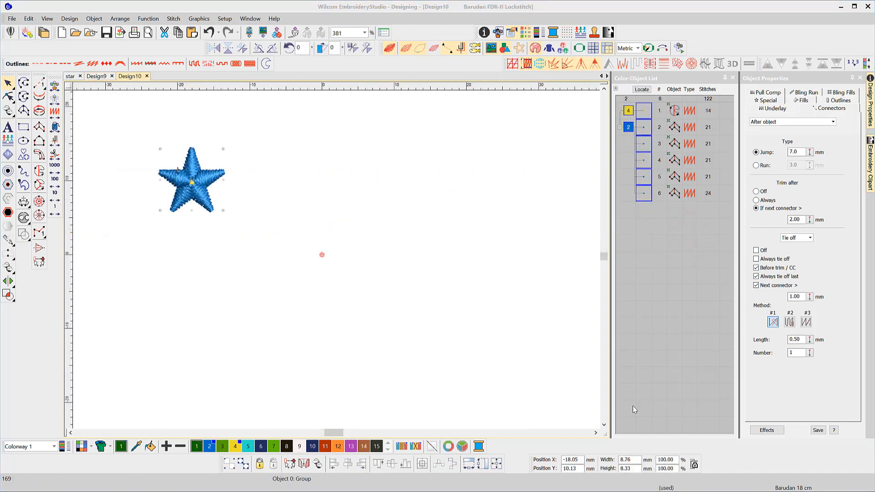
- Bring up the Options dialog from the Setup menu
click(224, 18)
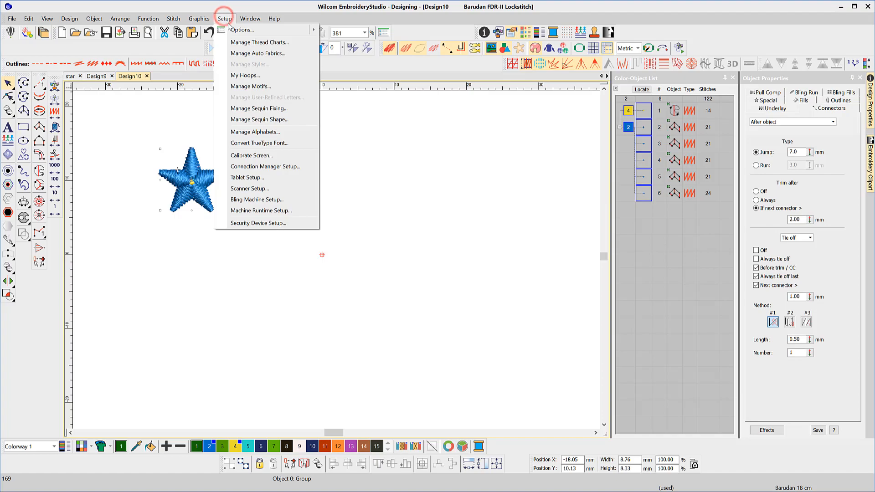
mouse_move(241, 29)
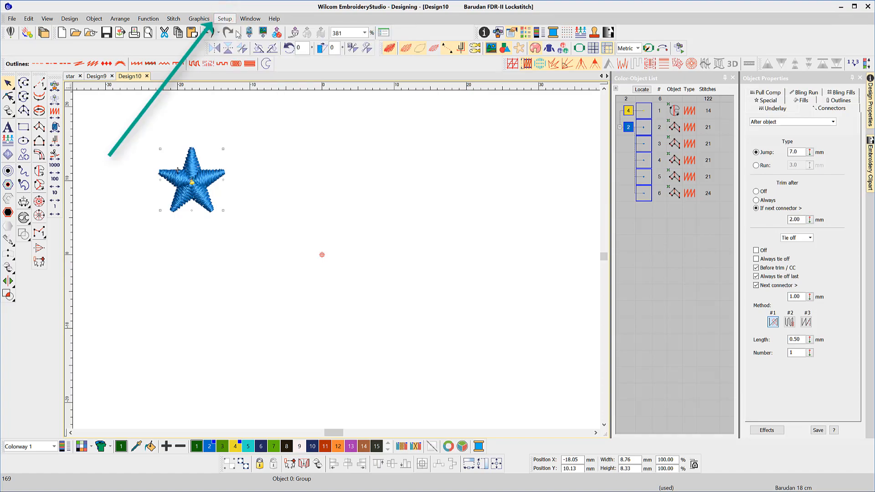
click(224, 18)
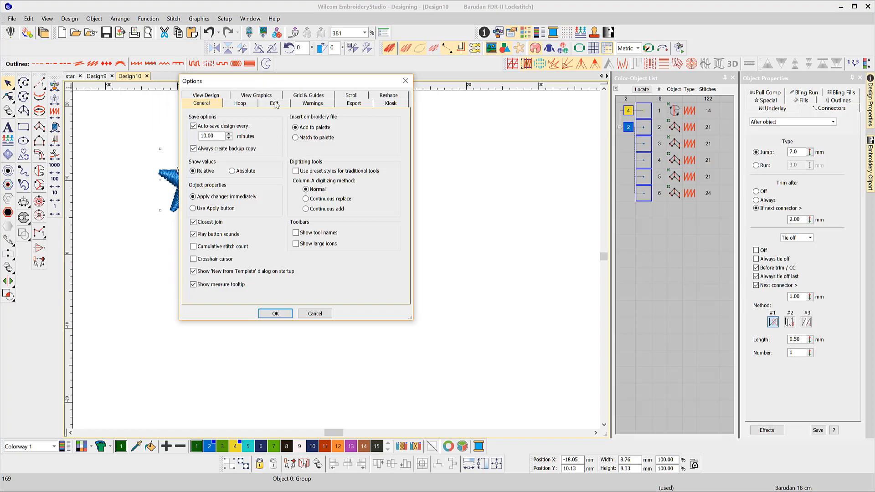
- Set Duplicate with offset to X 10 mm and Y 15 mm on the Edit page and accept
click(273, 103)
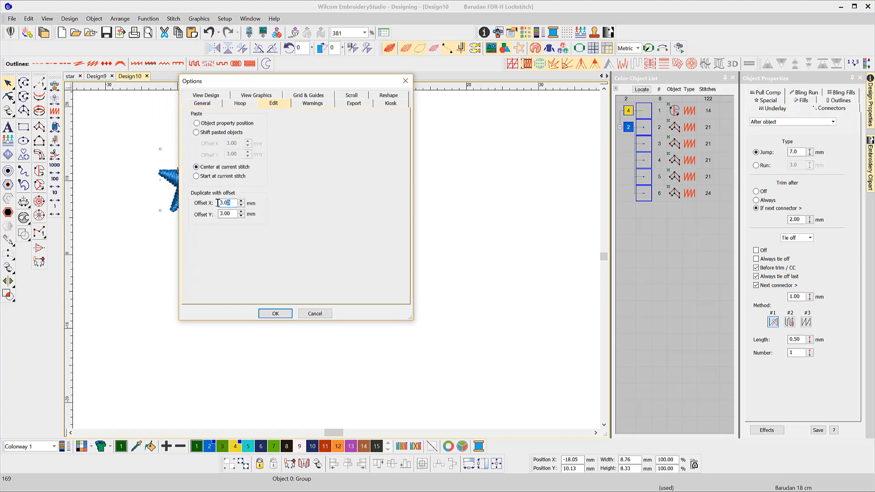
text(10)
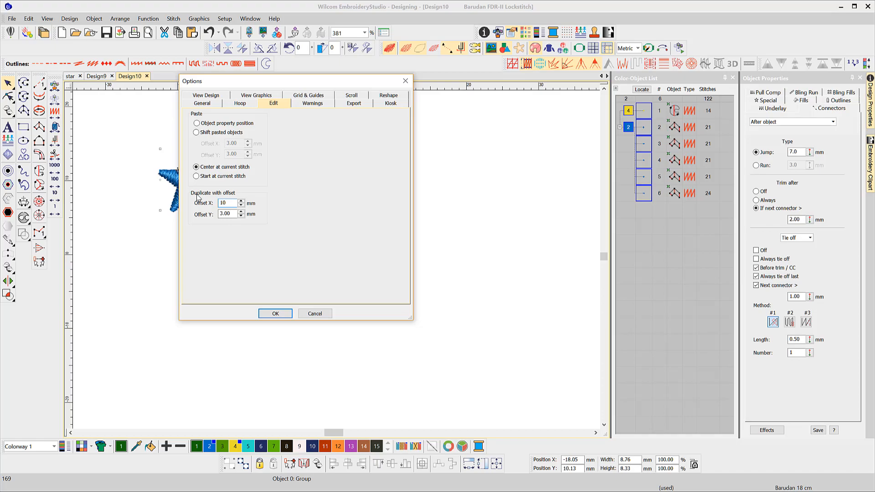
click(225, 215)
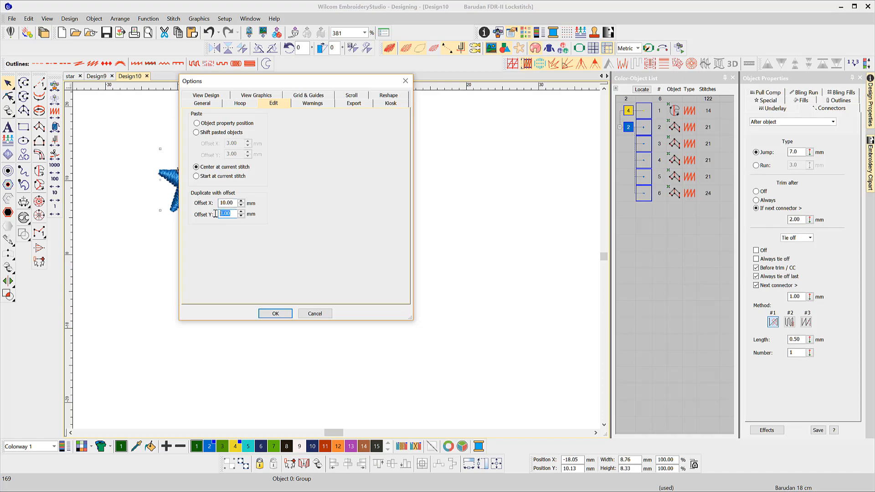
text(15)
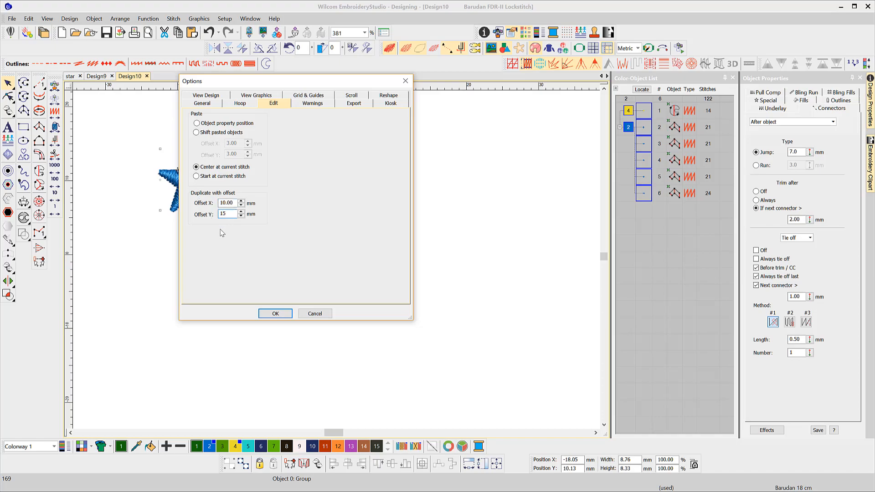
click(275, 313)
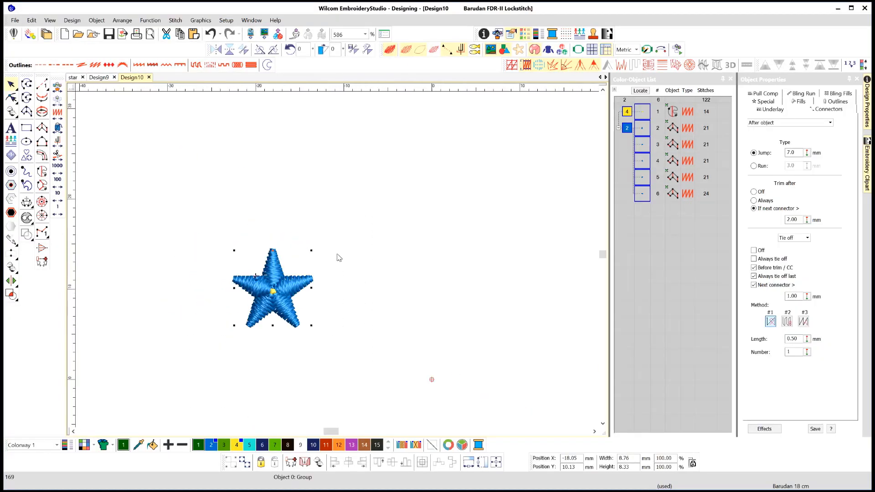
- Duplicate the star at the preset 10 × 15 mm offset with Ctrl+Shift+D
key(Ctrl+Shift+D)
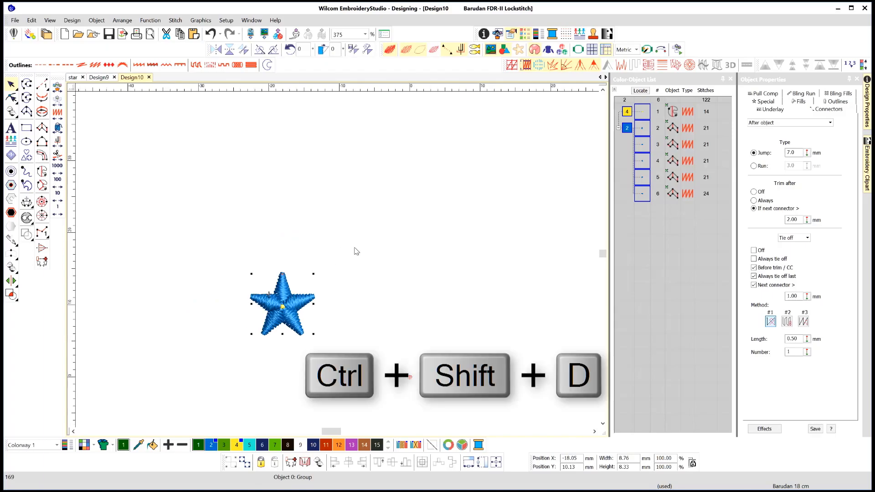